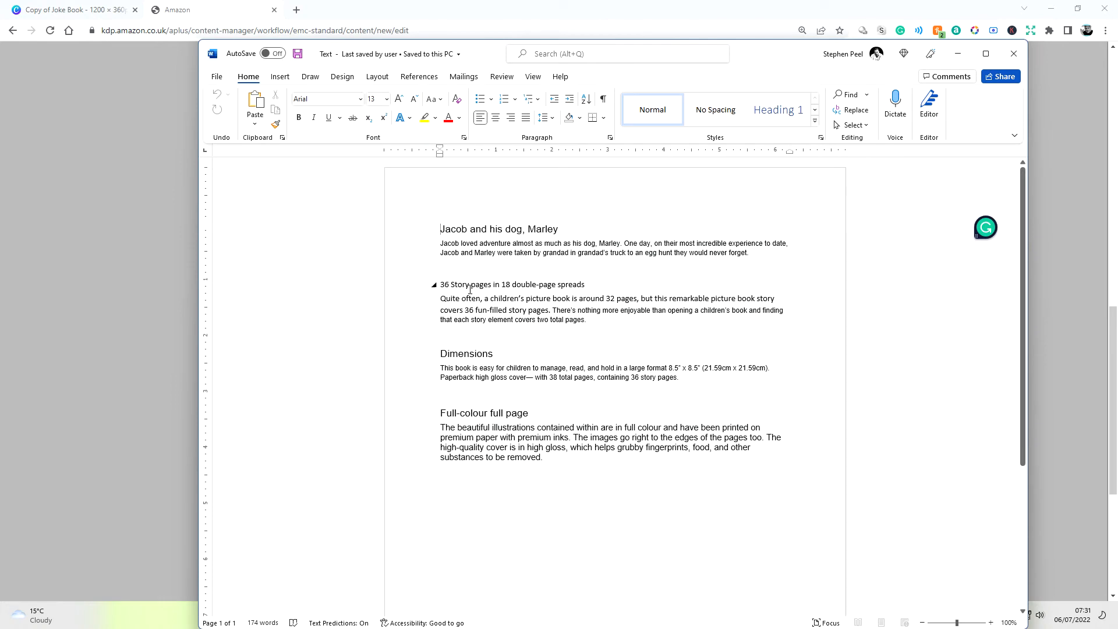
mouse_move(482, 263)
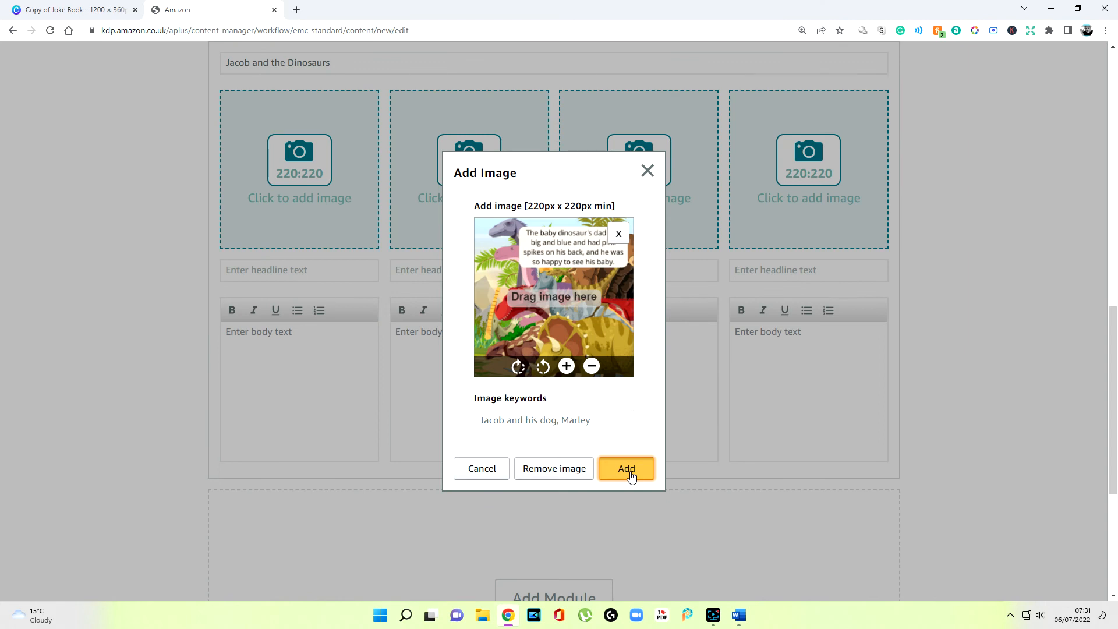
- Add the dinosaur image to tile one and the cave image, with its keywords, to tile two
left_click(627, 469)
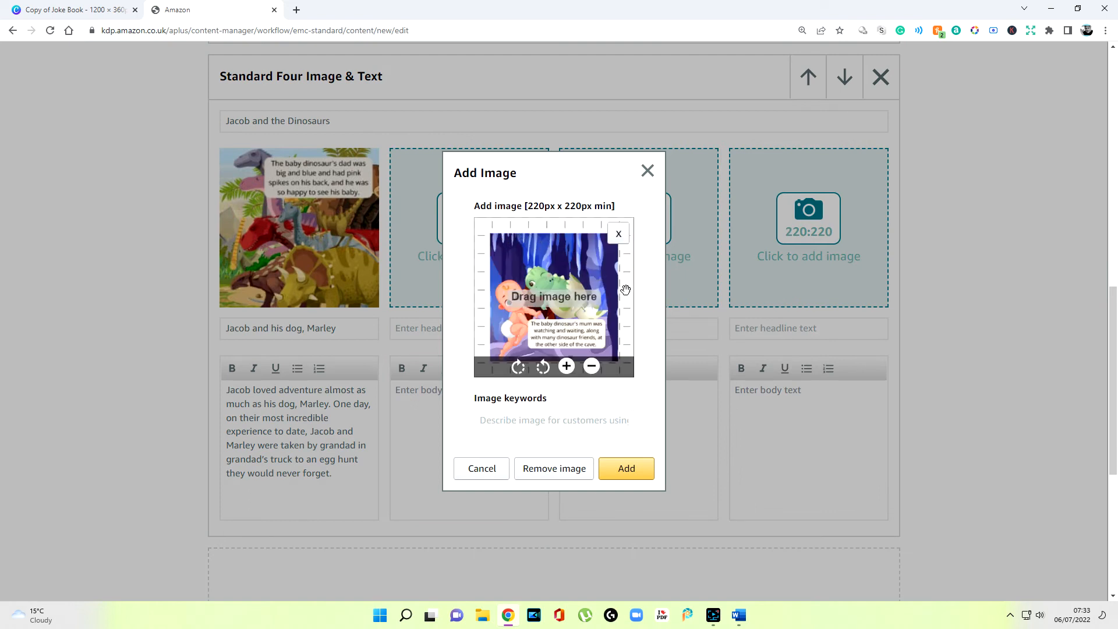
left_click(555, 420)
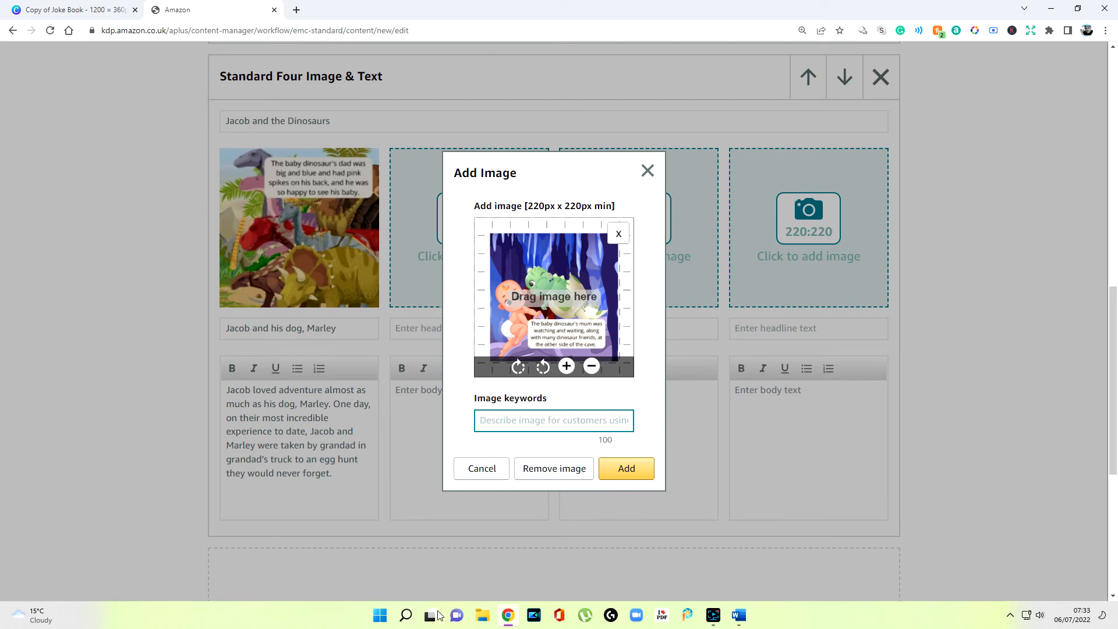
left_click(553, 420)
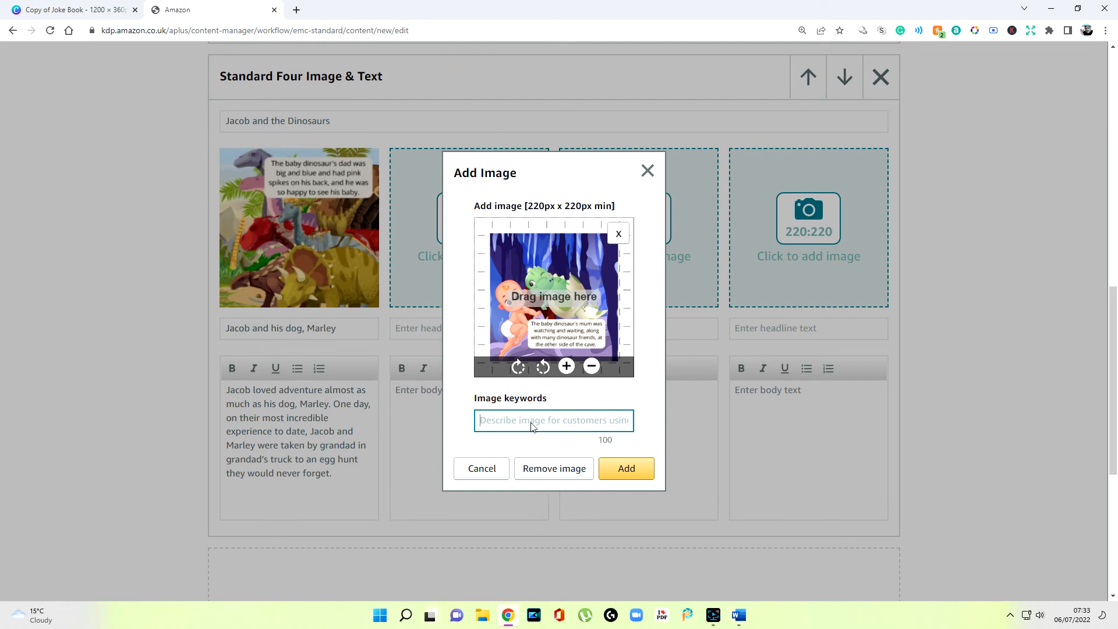
type("36 Story pages in 18 double-page")
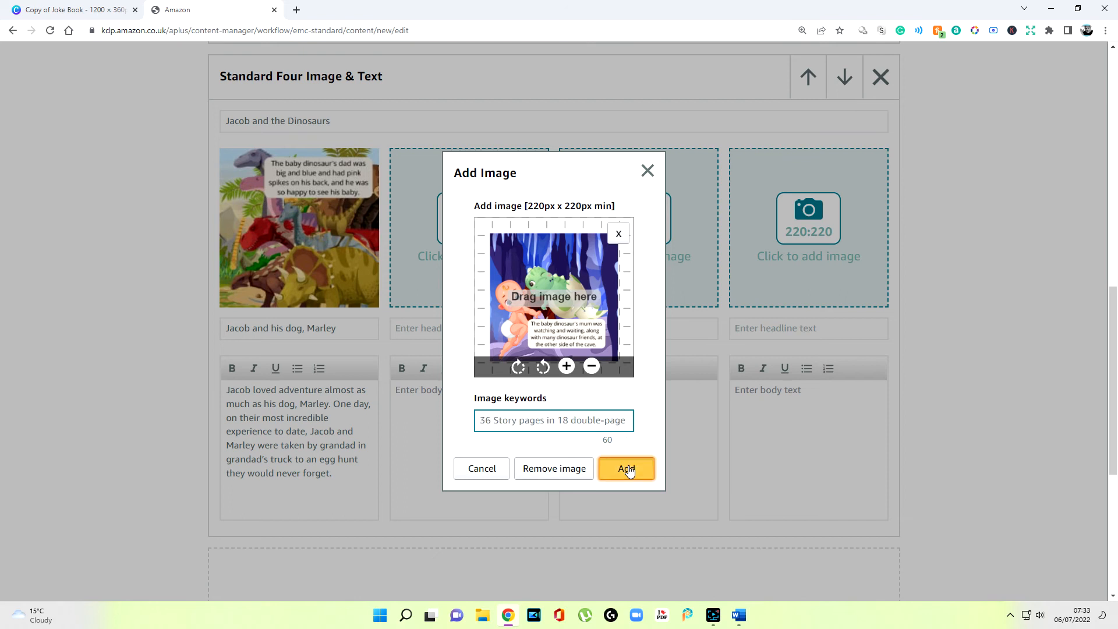
left_click(626, 469)
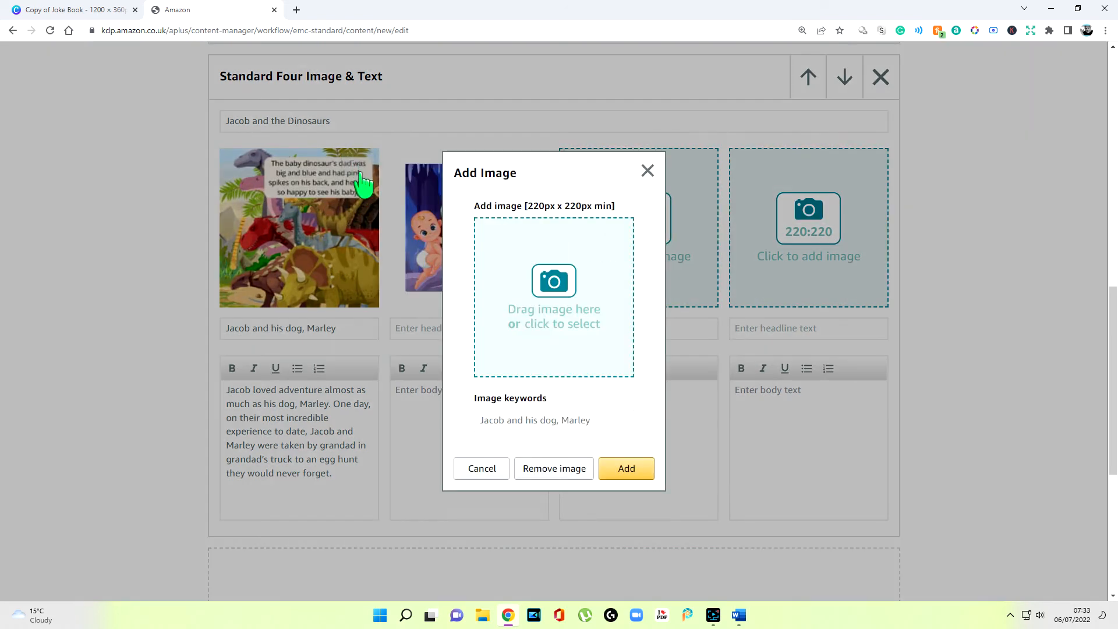
- Fill tile two's '36 Story pages in 18 double-page spreads' headline and description, then start tile three's image
left_click(627, 468)
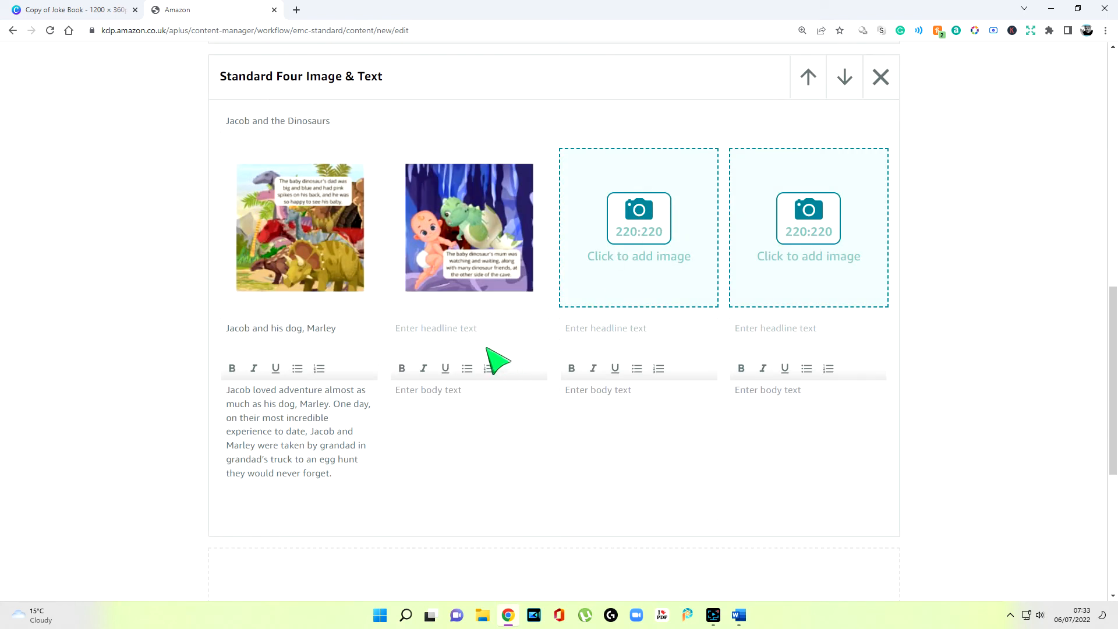
type("pages in 18 double-page spreads")
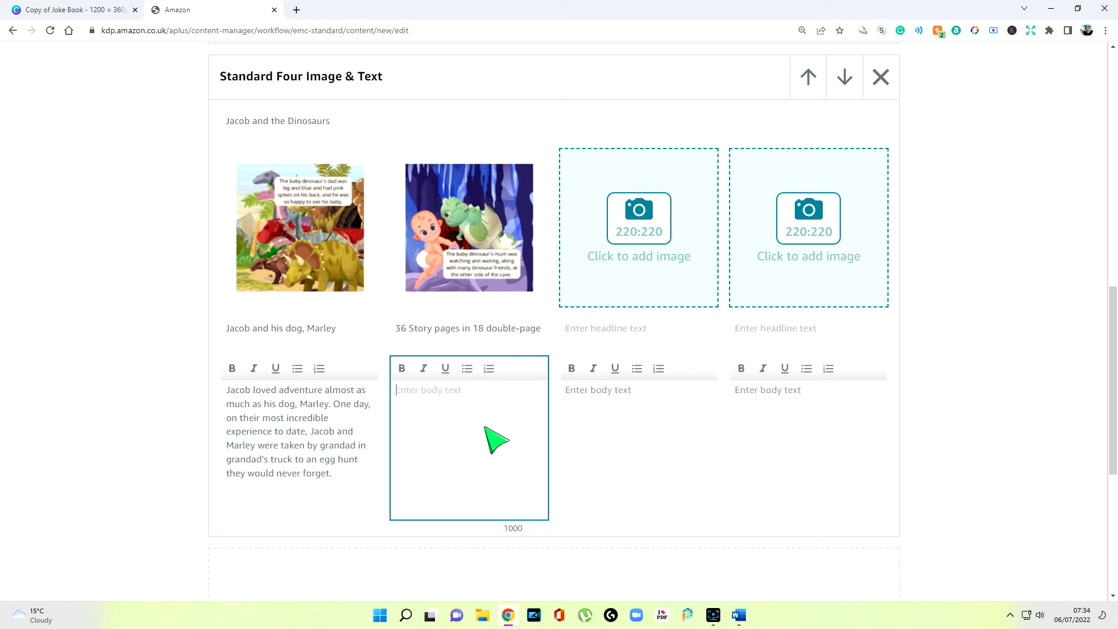
left_click(639, 228)
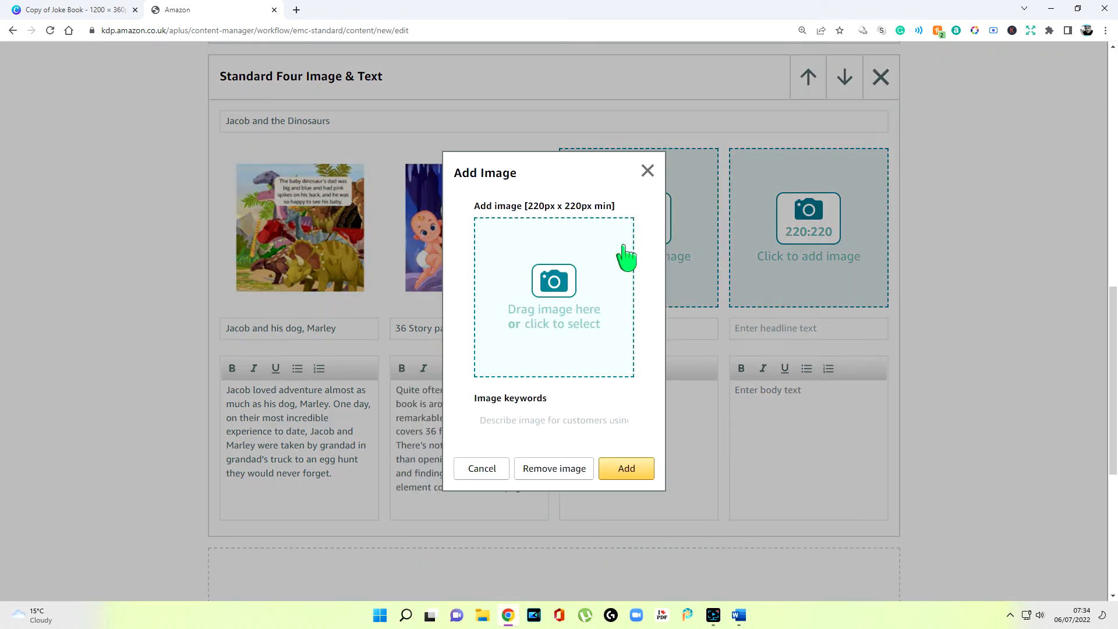
left_click(554, 294)
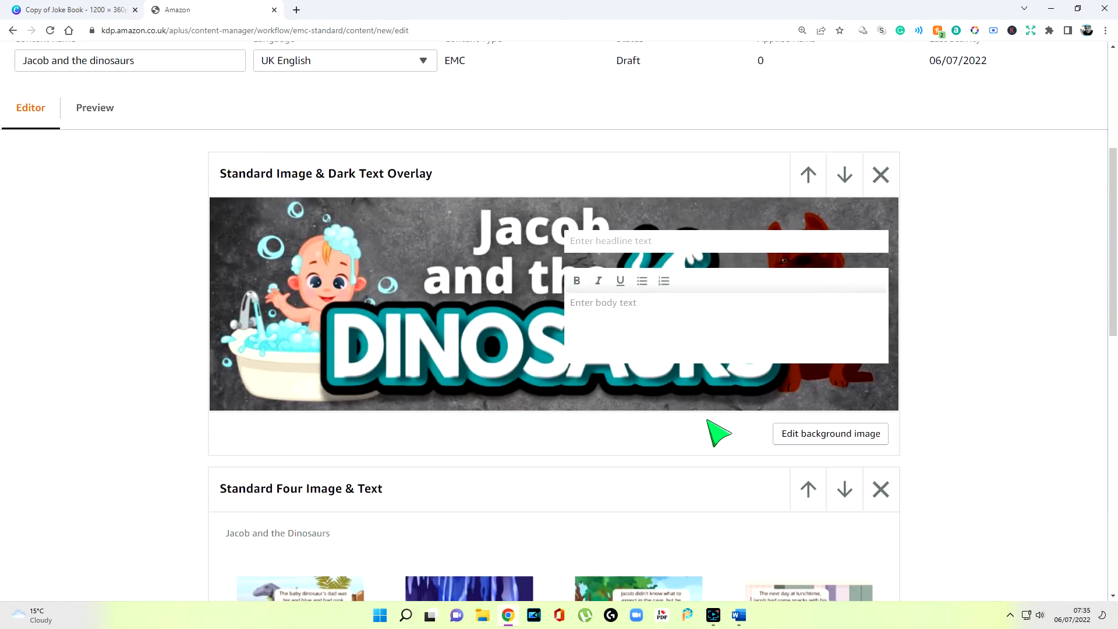
- Preview the finished banner and tiles, then continue to the Apply ASINs step
scroll("up", 3)
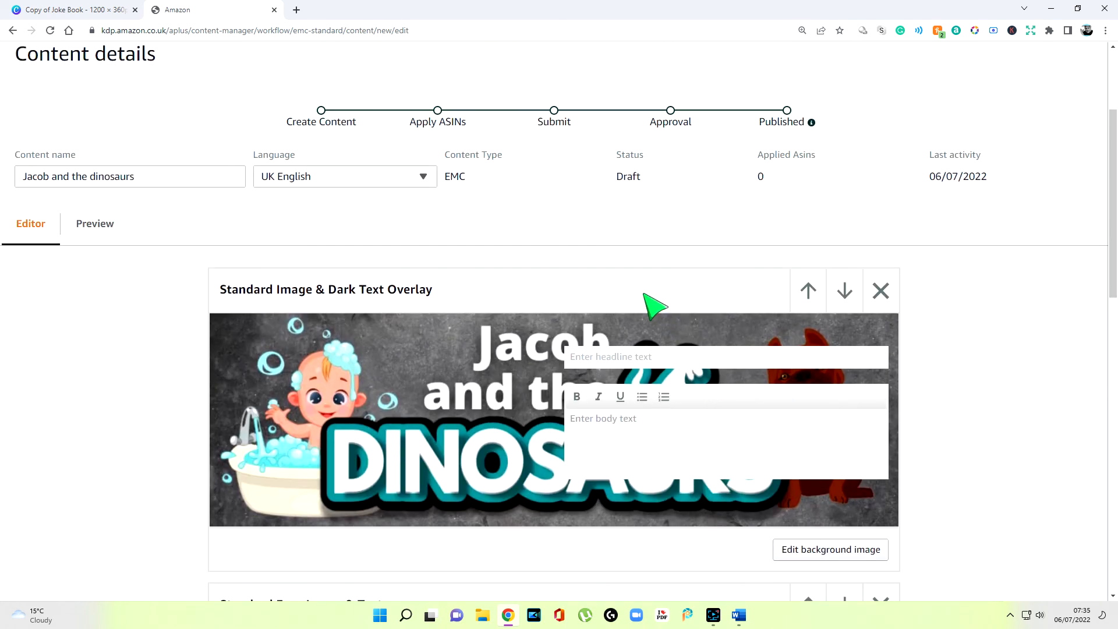
left_click(95, 224)
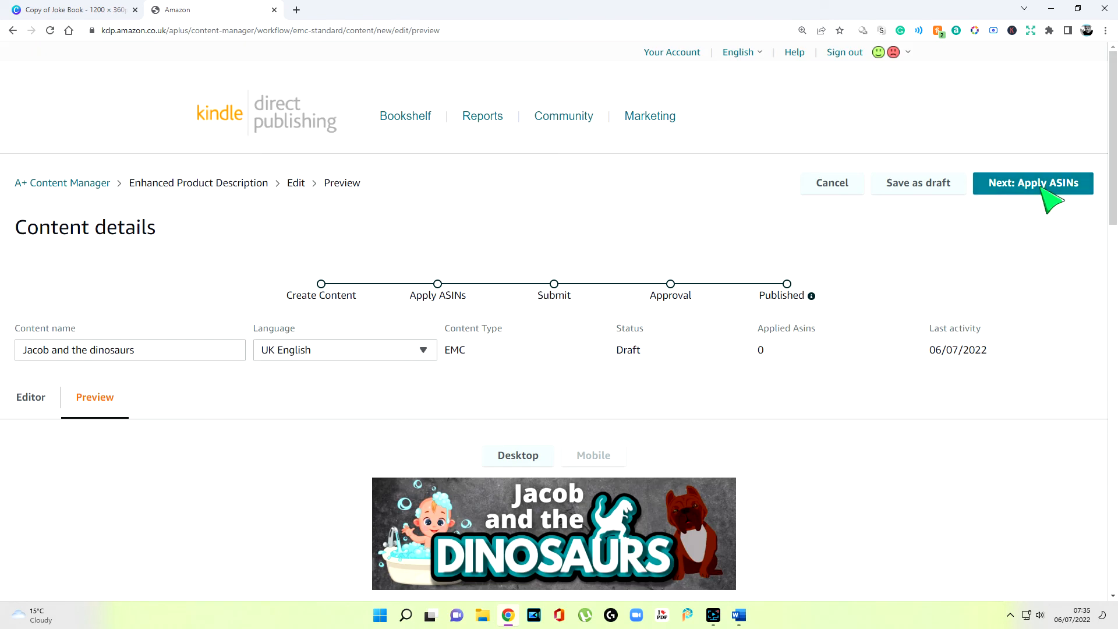
left_click(1033, 182)
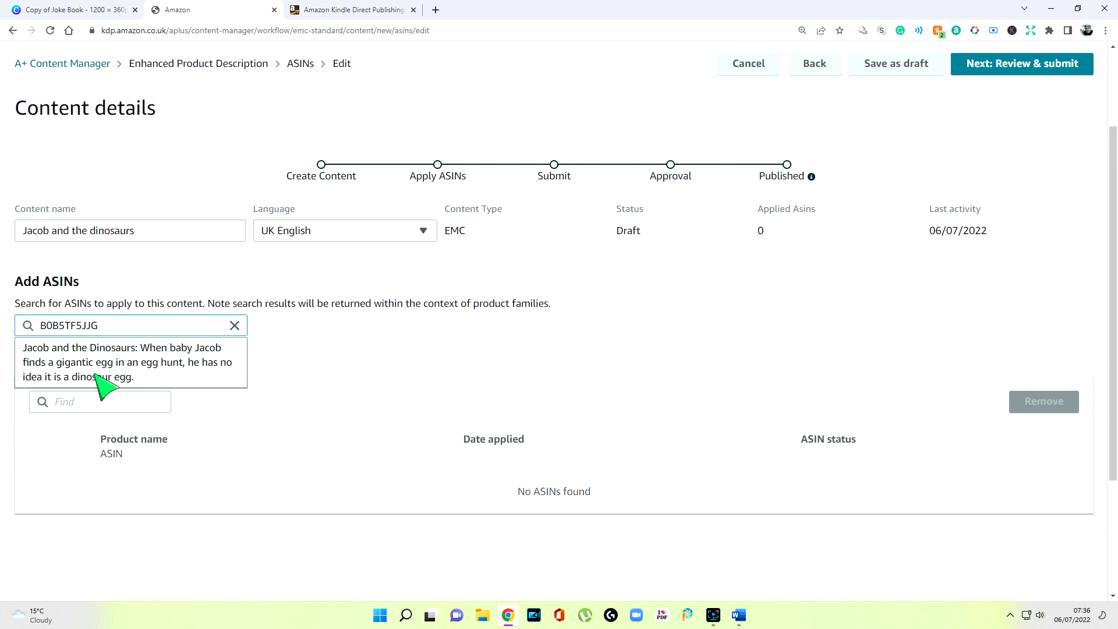
- Select the Jacob and the Dinosaurs book (ASIN B0B5TF5JJG) and apply the content to it
left_click(126, 361)
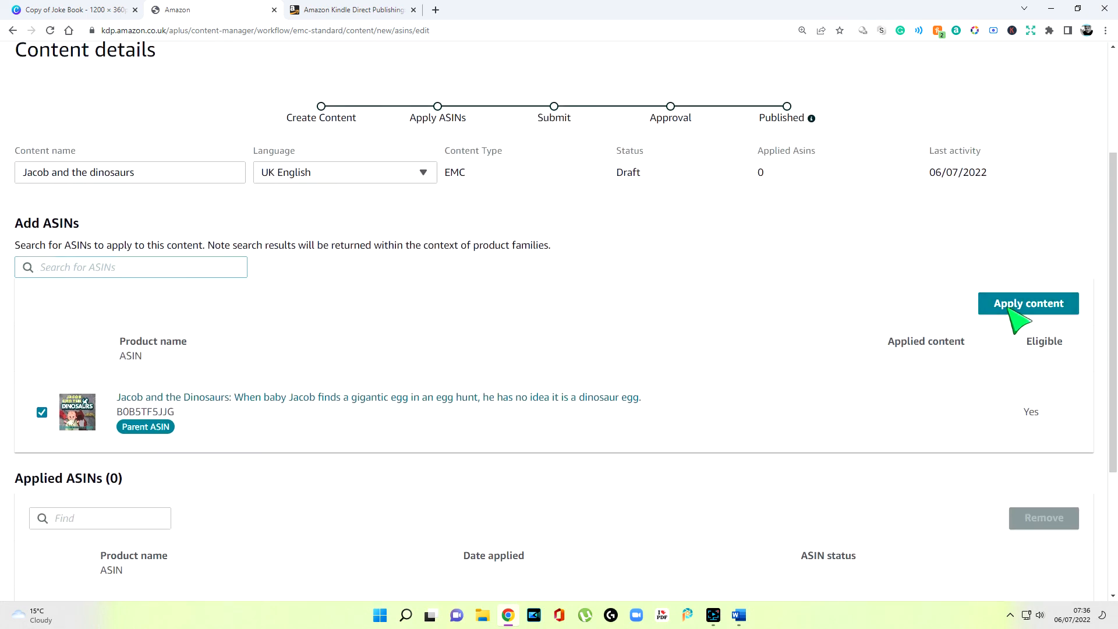
left_click(1028, 303)
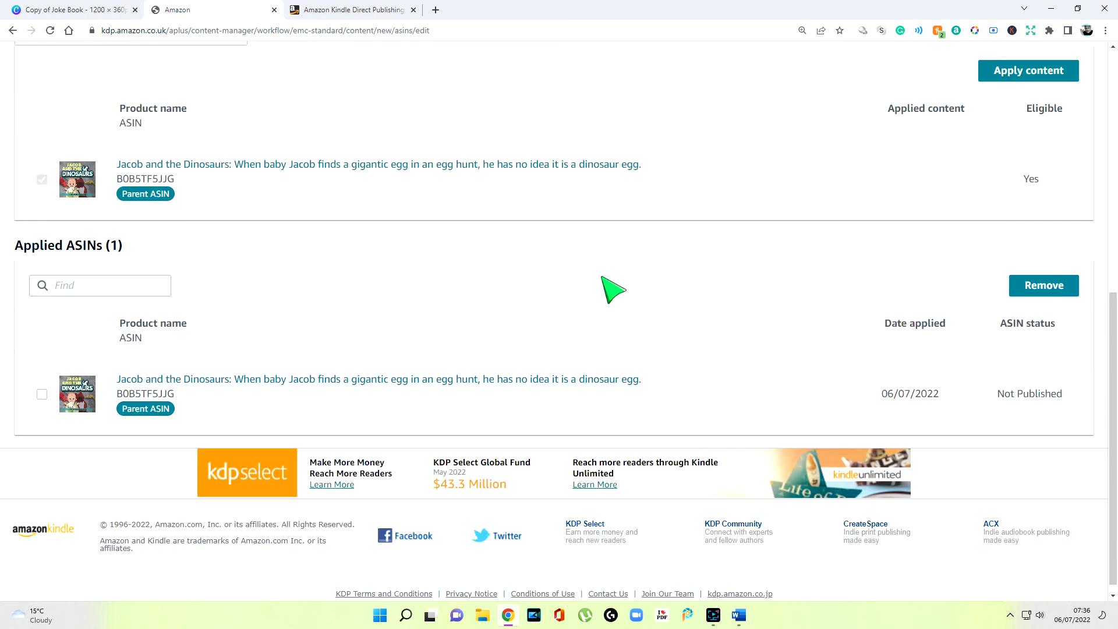
mouse_move(123, 393)
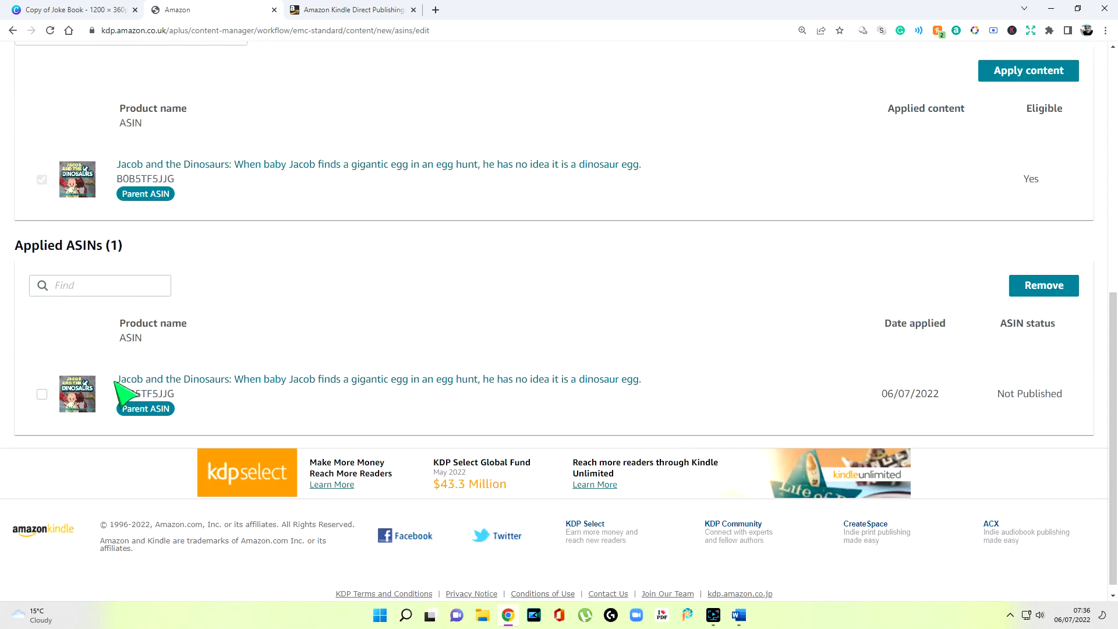
mouse_move(889, 369)
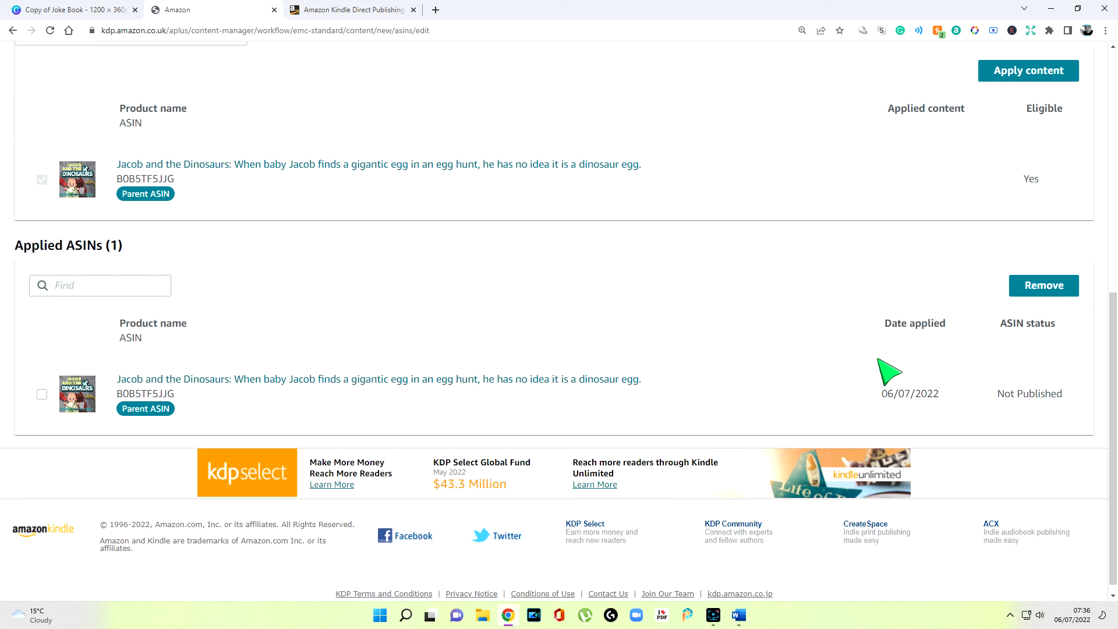
scroll("up", 3)
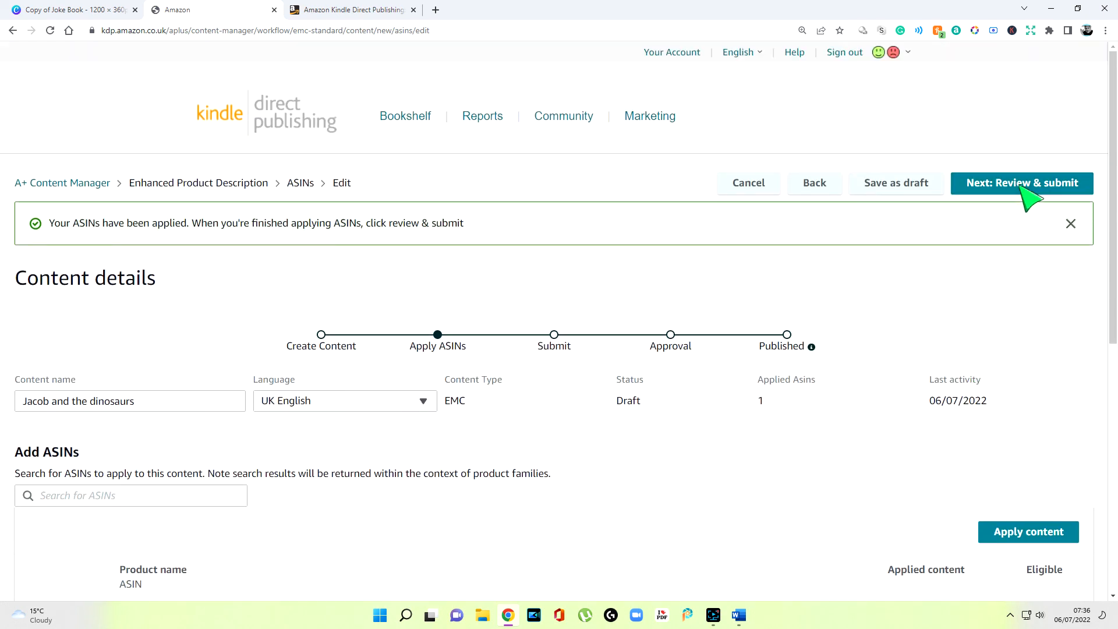
- Move to Review & submit and request submission for approval
left_click(1023, 182)
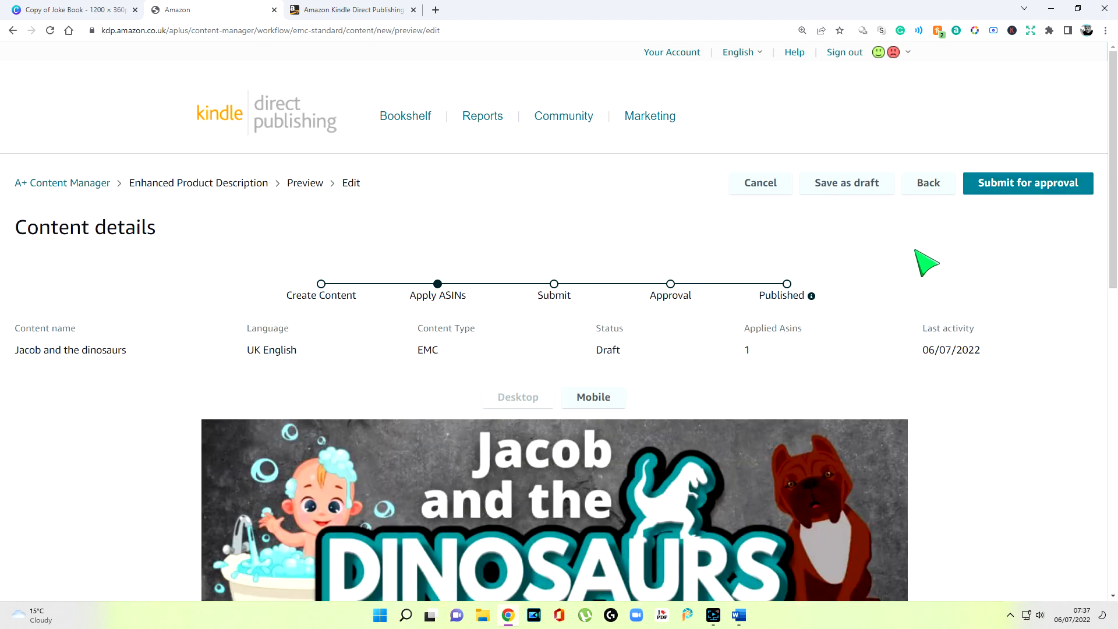
scroll("down", 3)
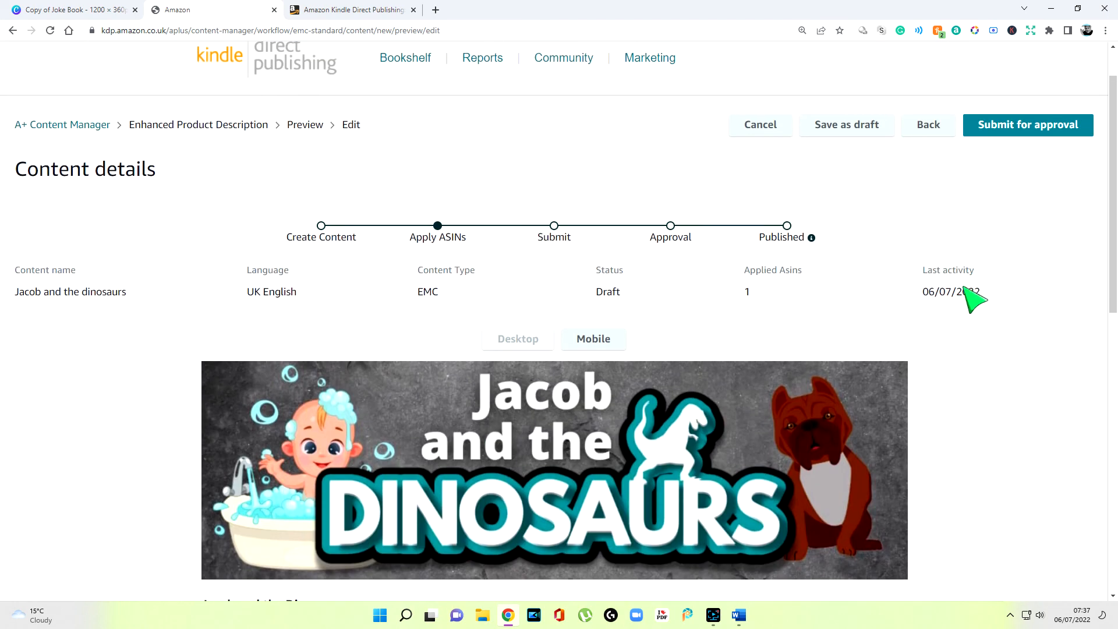
left_click(1029, 125)
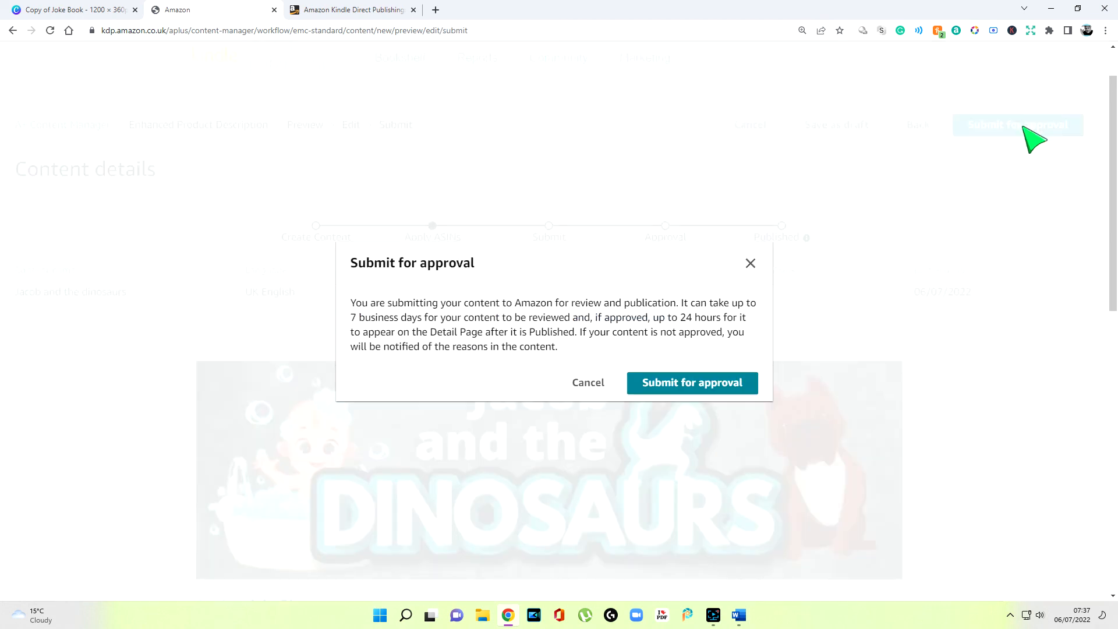
mouse_move(743, 376)
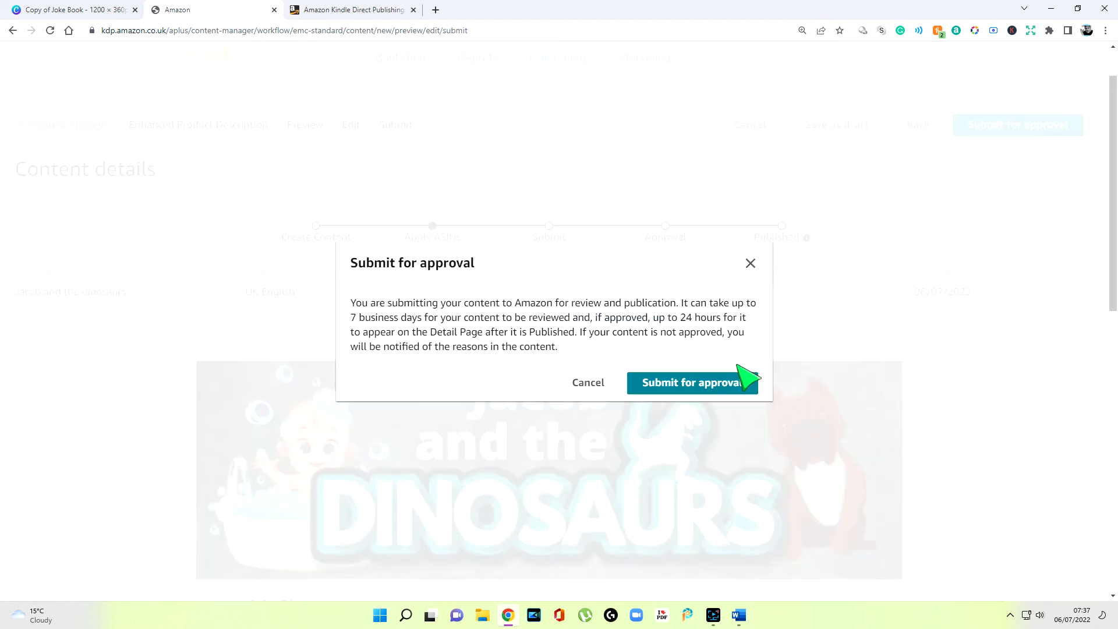
mouse_move(569, 340)
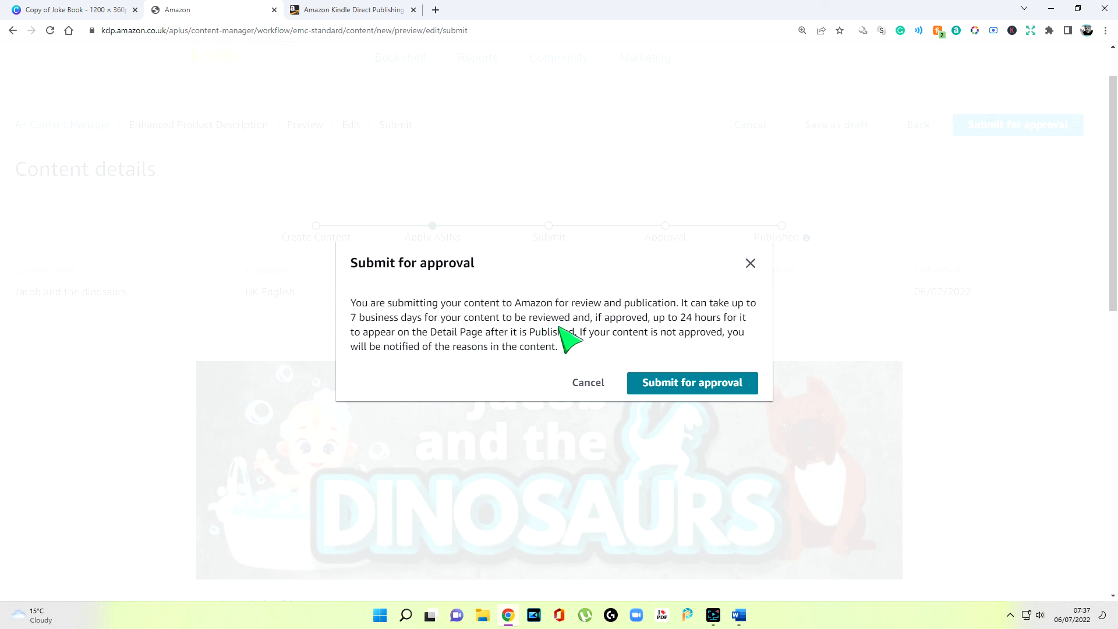
mouse_move(656, 336)
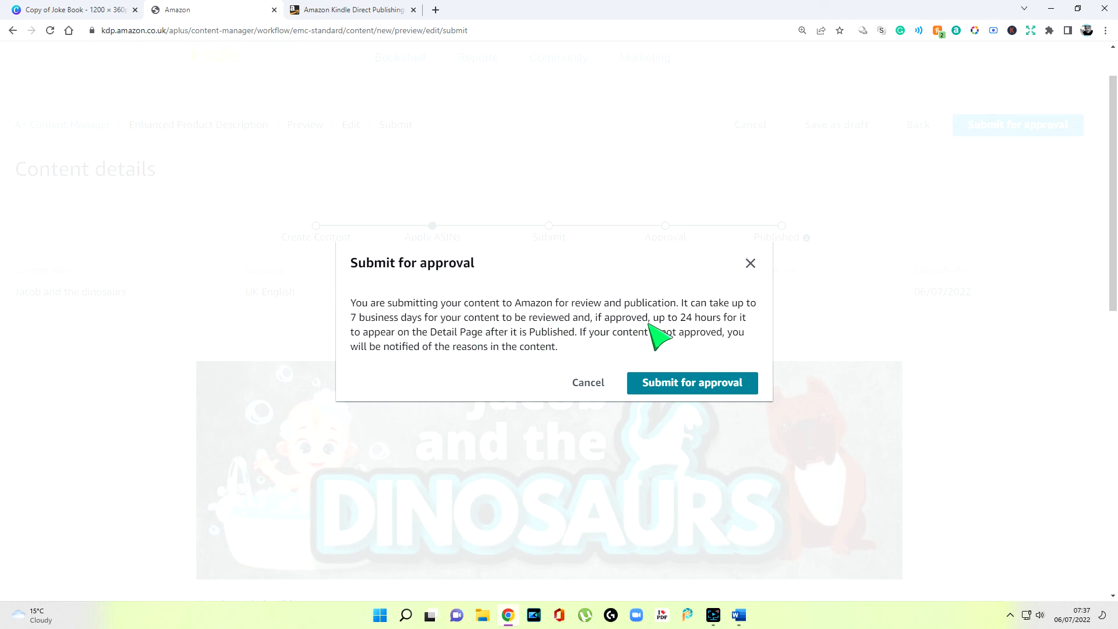
mouse_move(731, 340)
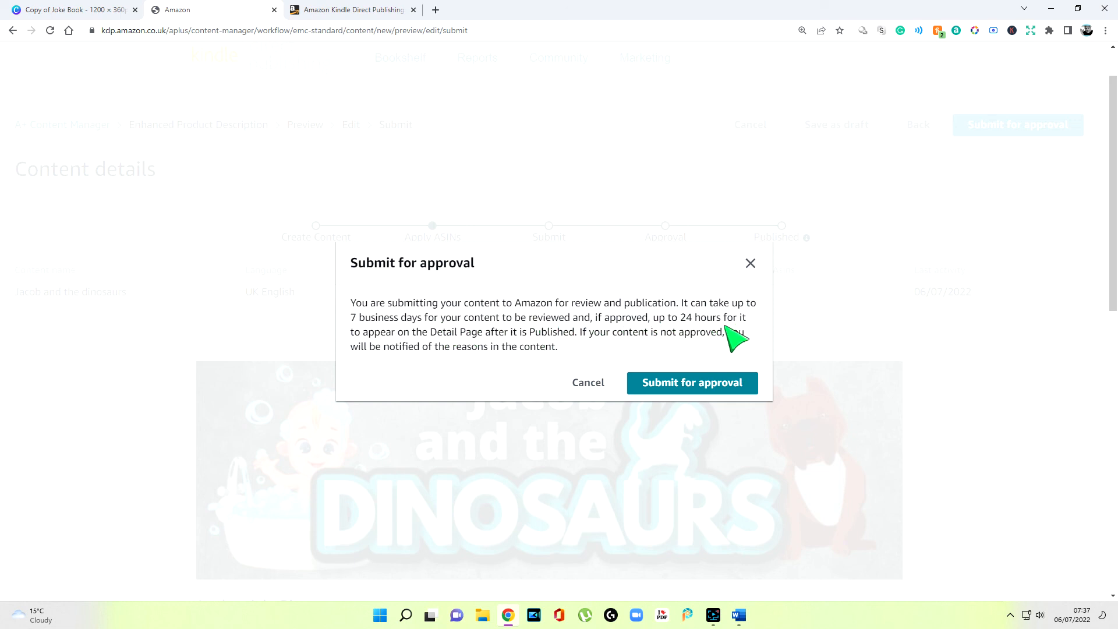
mouse_move(590, 365)
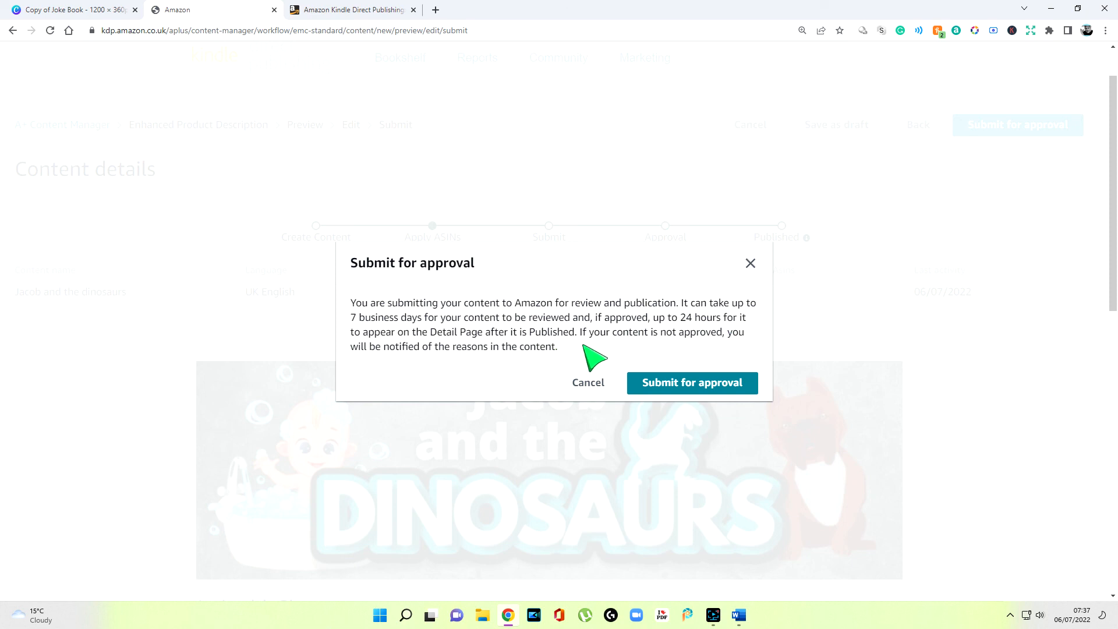
- Confirm the dialog to submit the content for approval
left_click(692, 383)
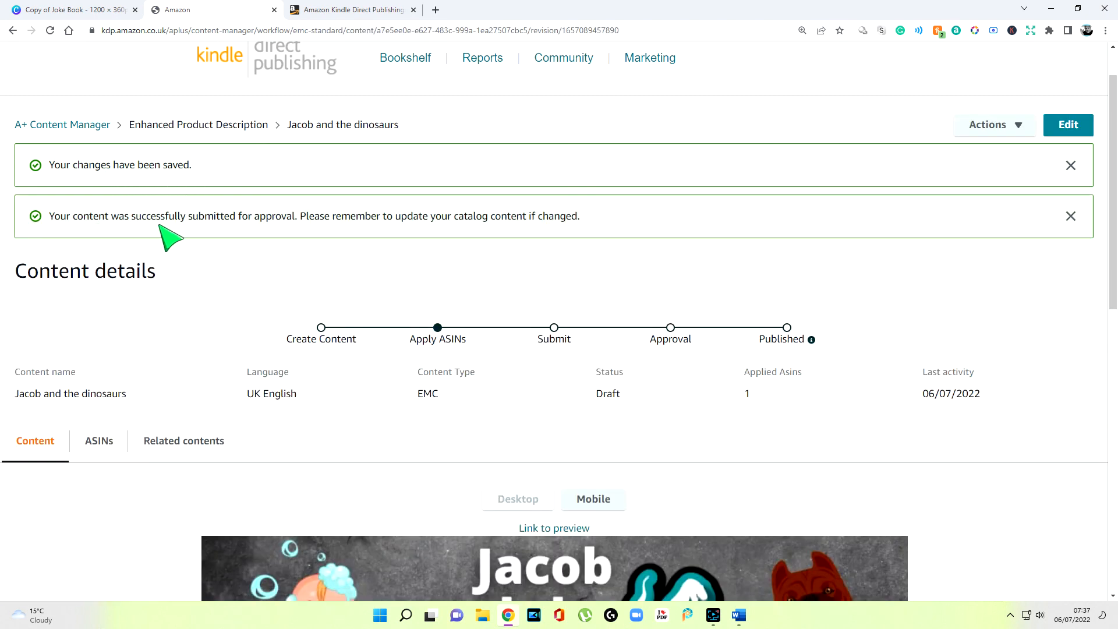
mouse_move(337, 232)
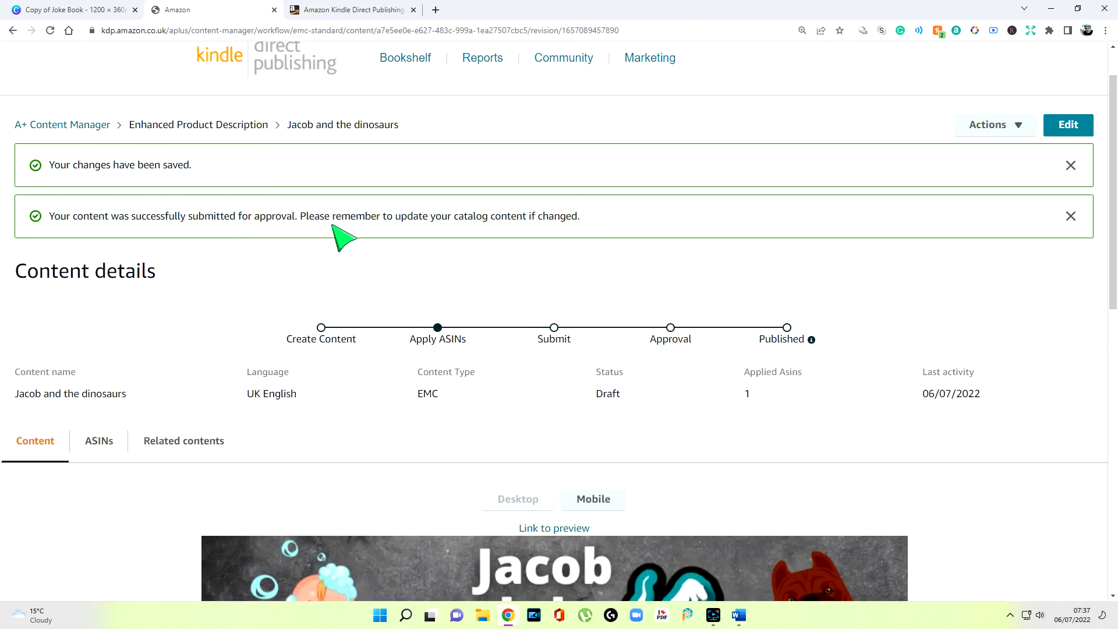
mouse_move(510, 235)
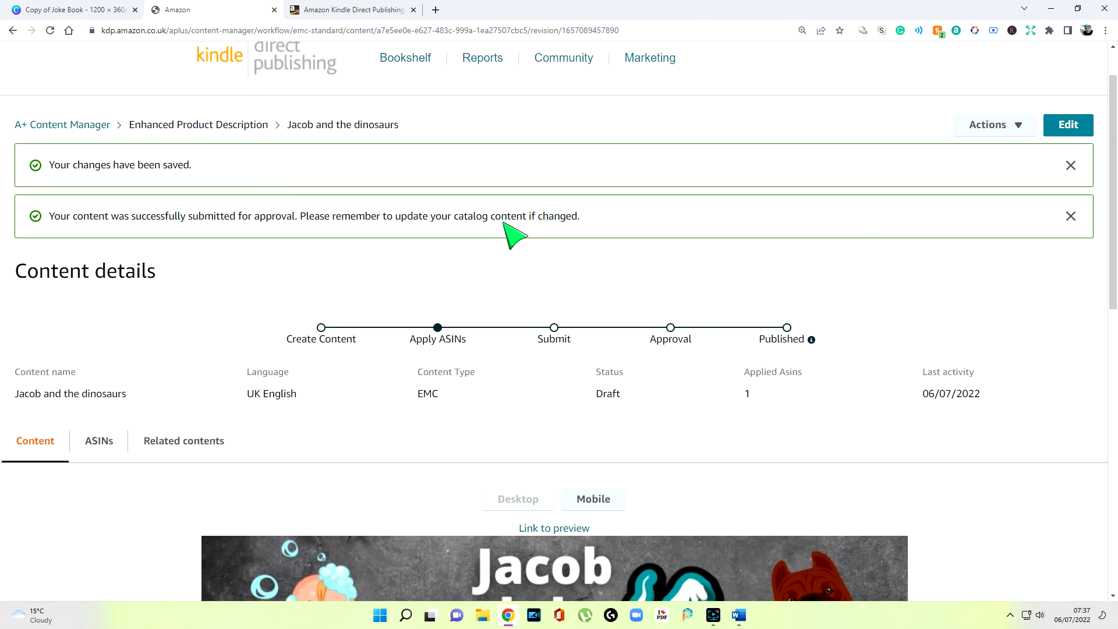
scroll("down", 3)
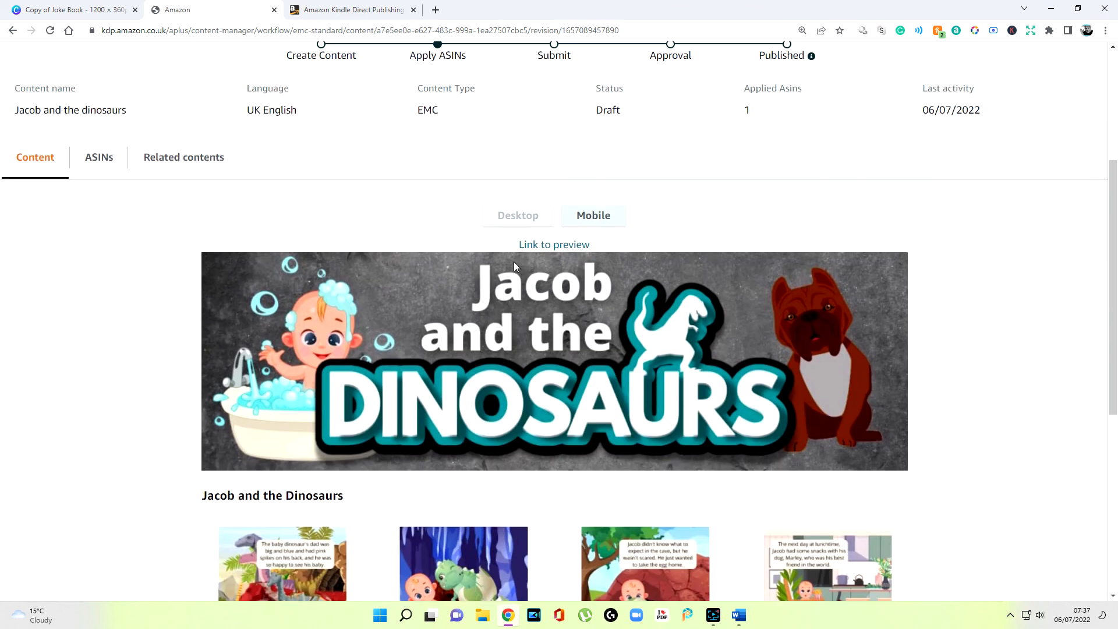